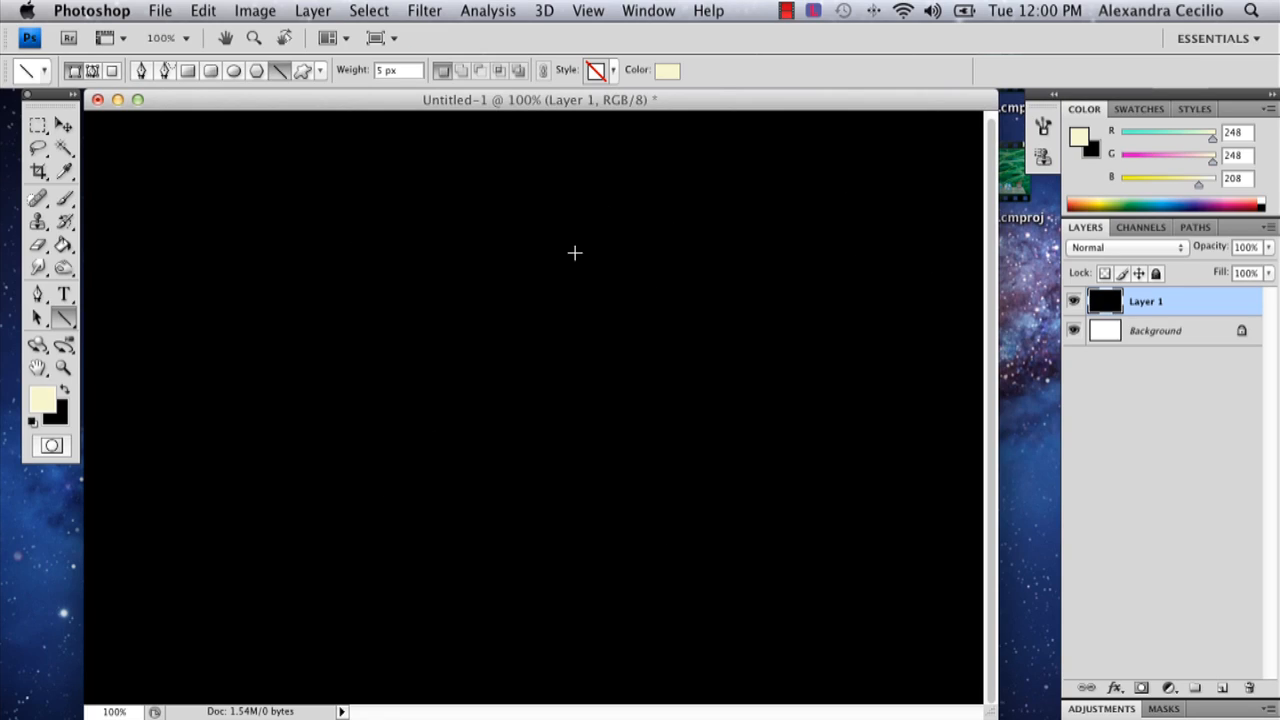
mouse_move(540, 400)
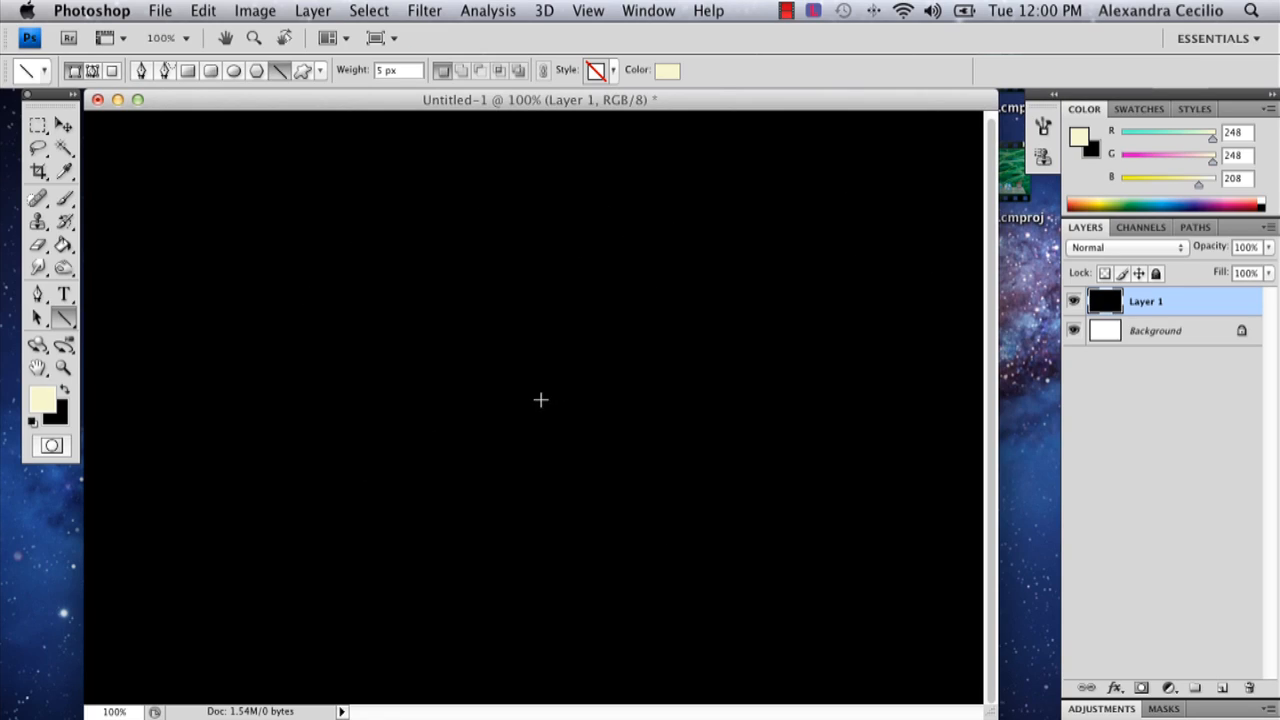
mouse_move(968, 378)
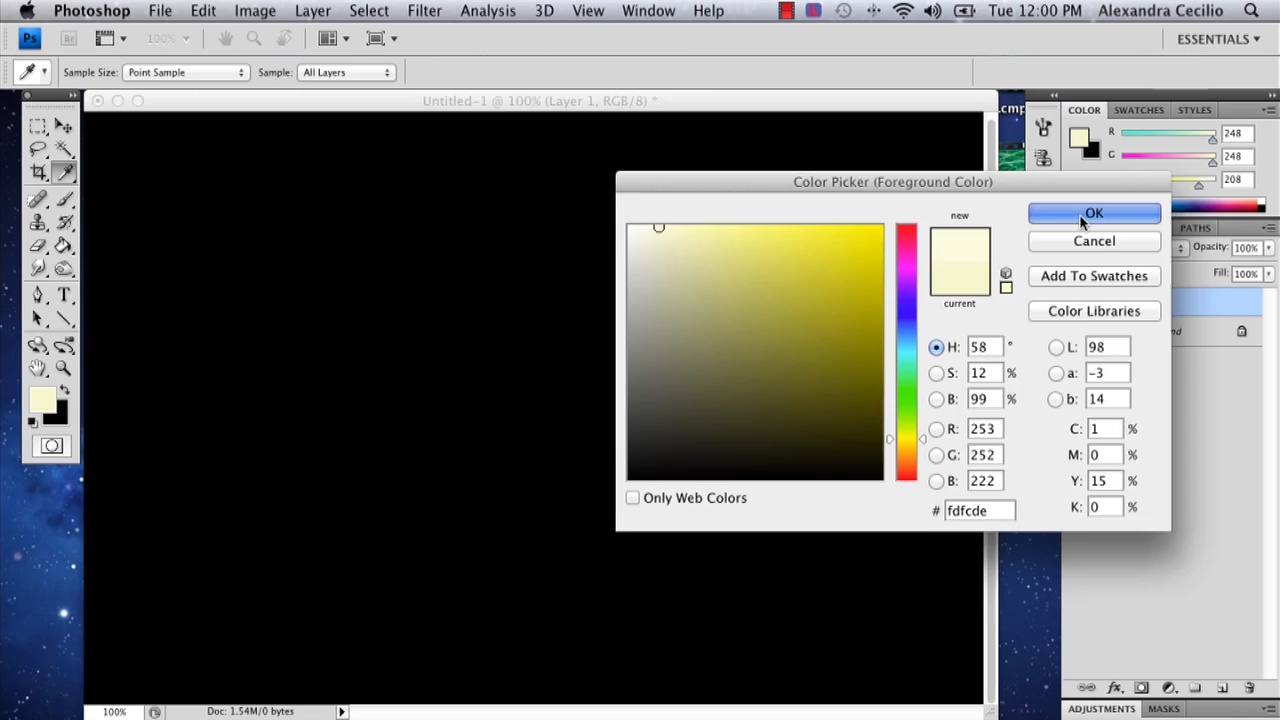
Confirm the pale yellow (#fdfcde) foreground colour and switch to the Line tool
left_click(1092, 212)
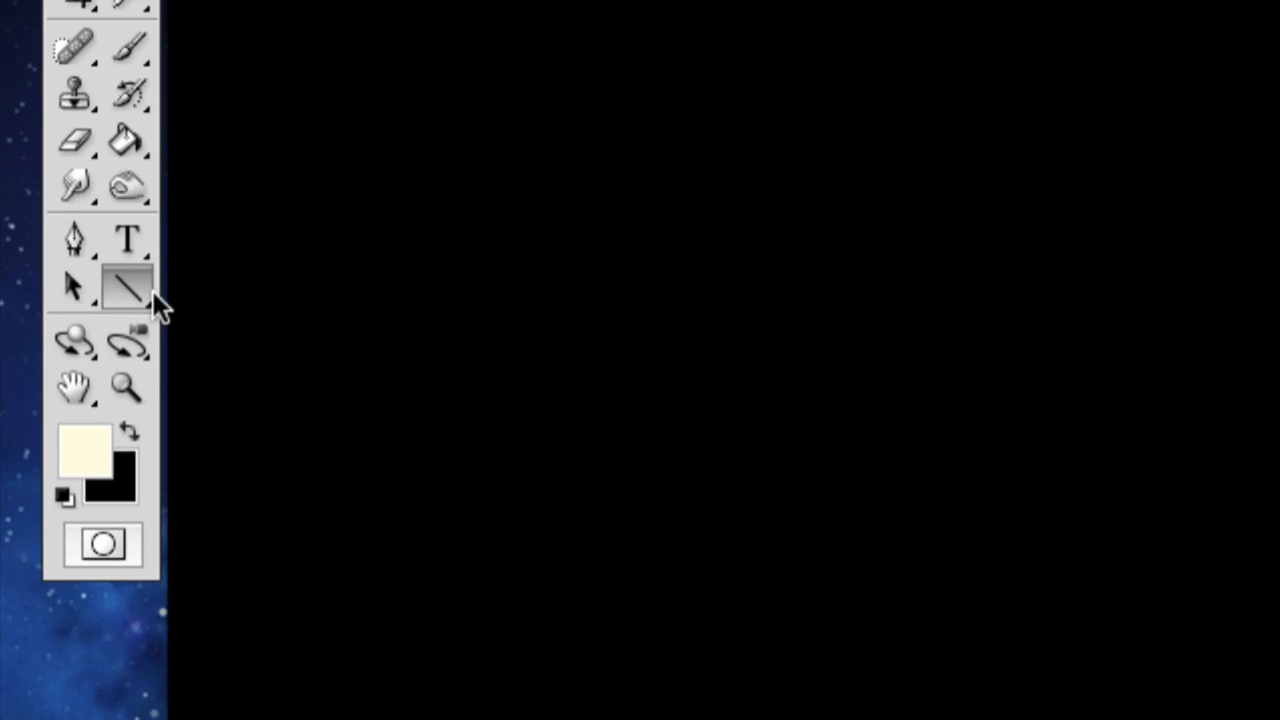
left_click(124, 288)
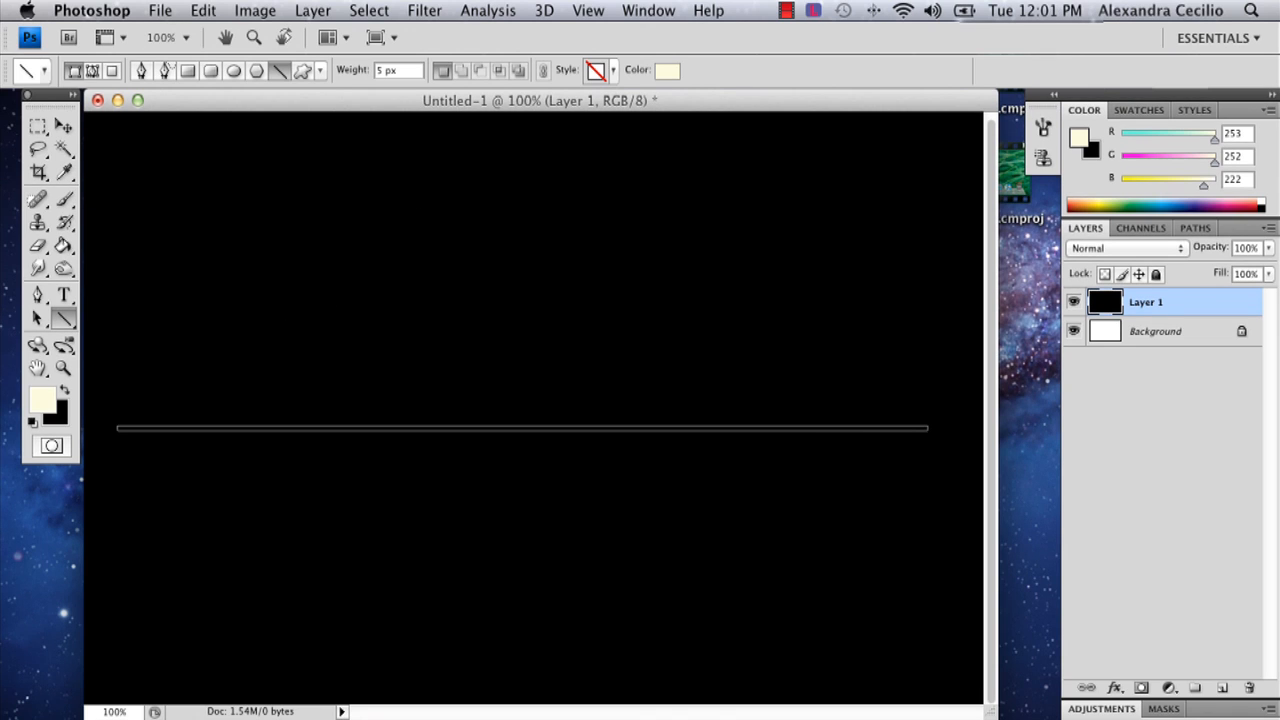
Draw a straight horizontal pale yellow line across the black canvas as a Shape 1 layer
left_click_drag(118, 428, 934, 428)
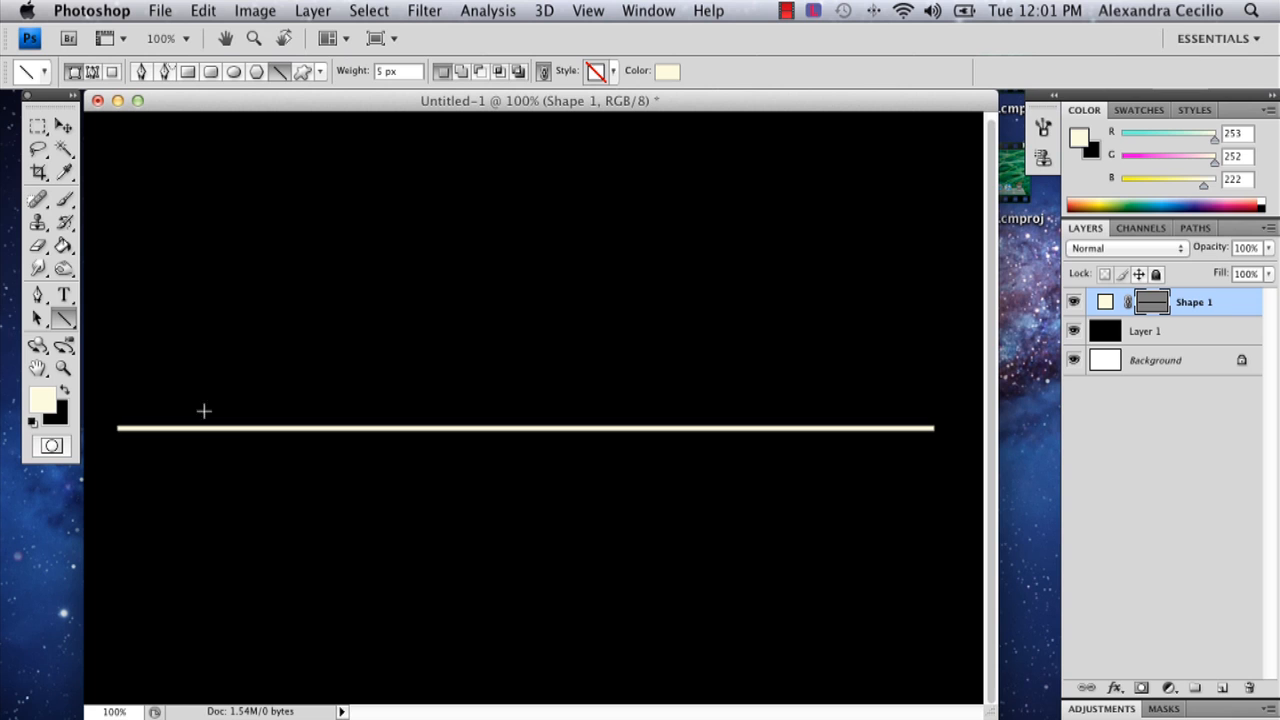
mouse_move(1200, 320)
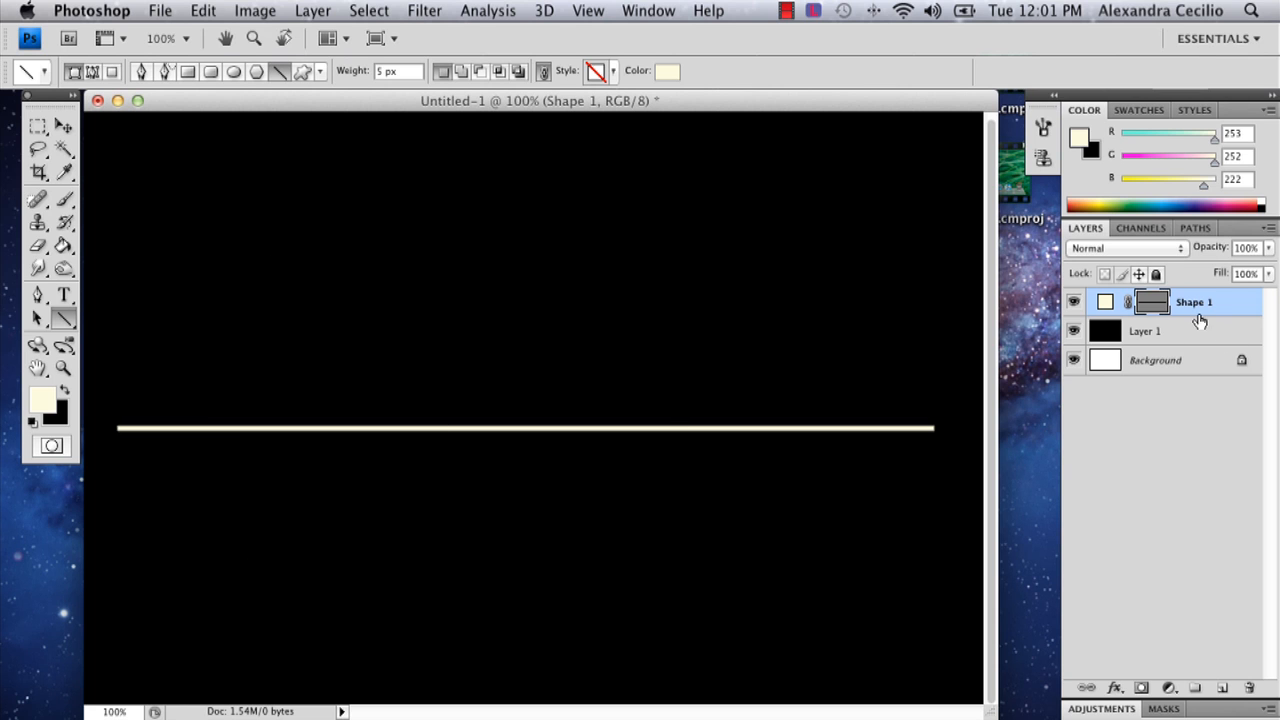
mouse_move(1192, 356)
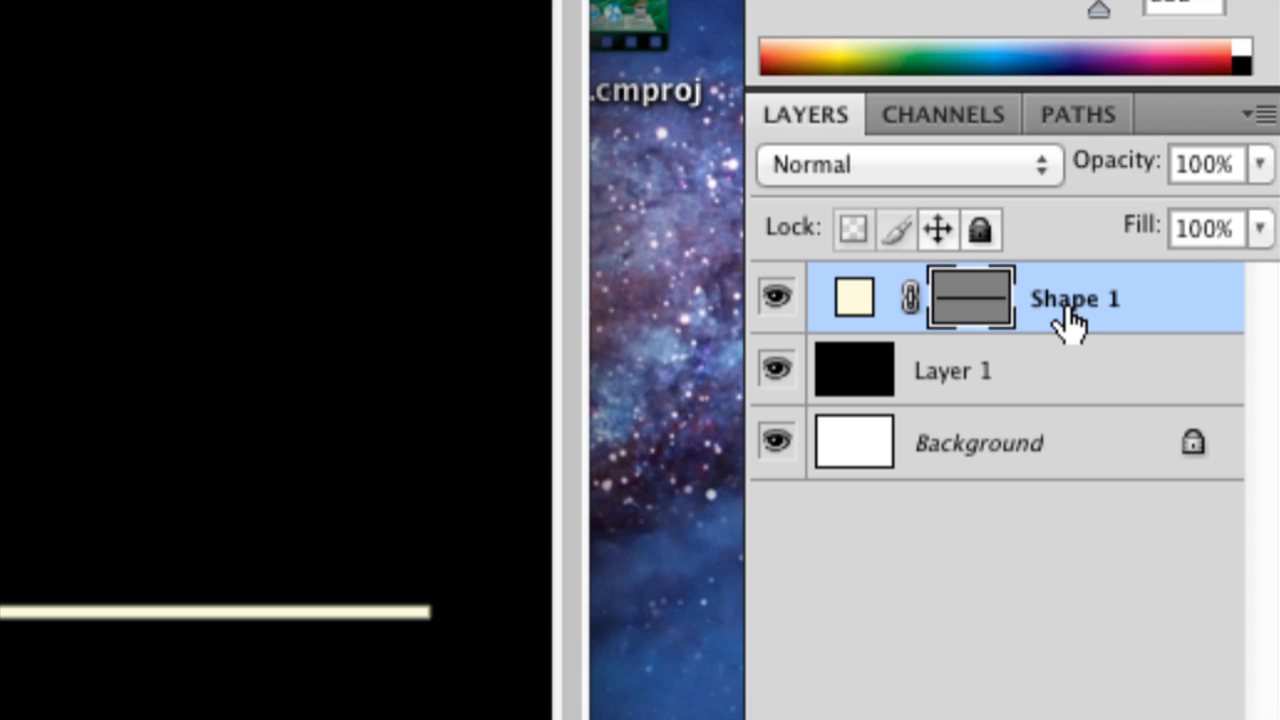
Rasterize the Shape 1 line layer into ordinary pixels
right_click(1076, 298)
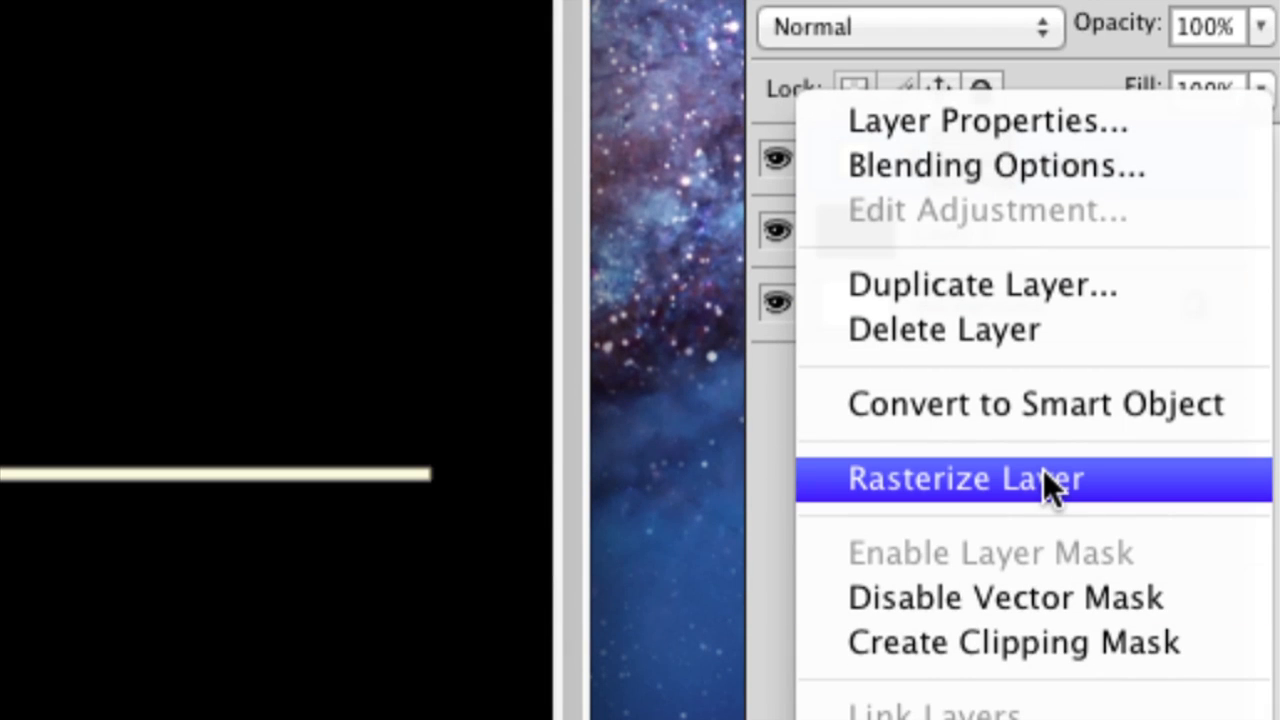
left_click(964, 478)
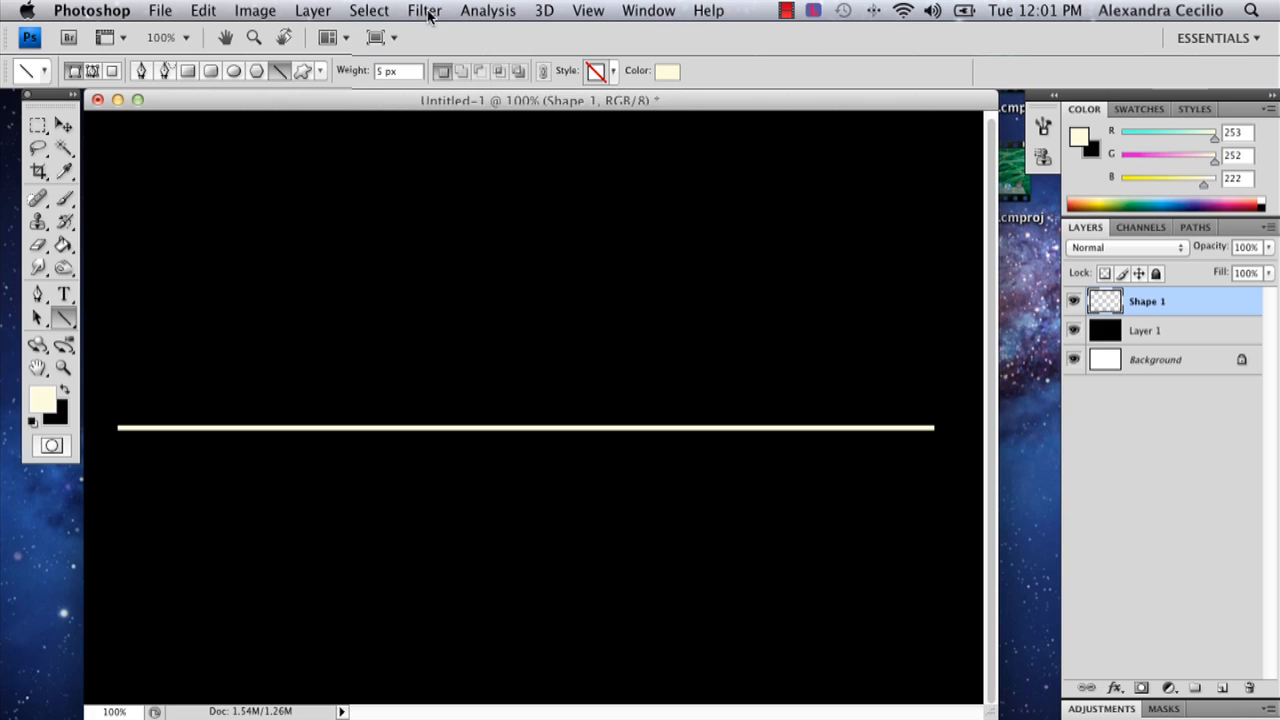
Apply a Wave distortion filter to bend the line into a smooth sine curve
left_click(424, 10)
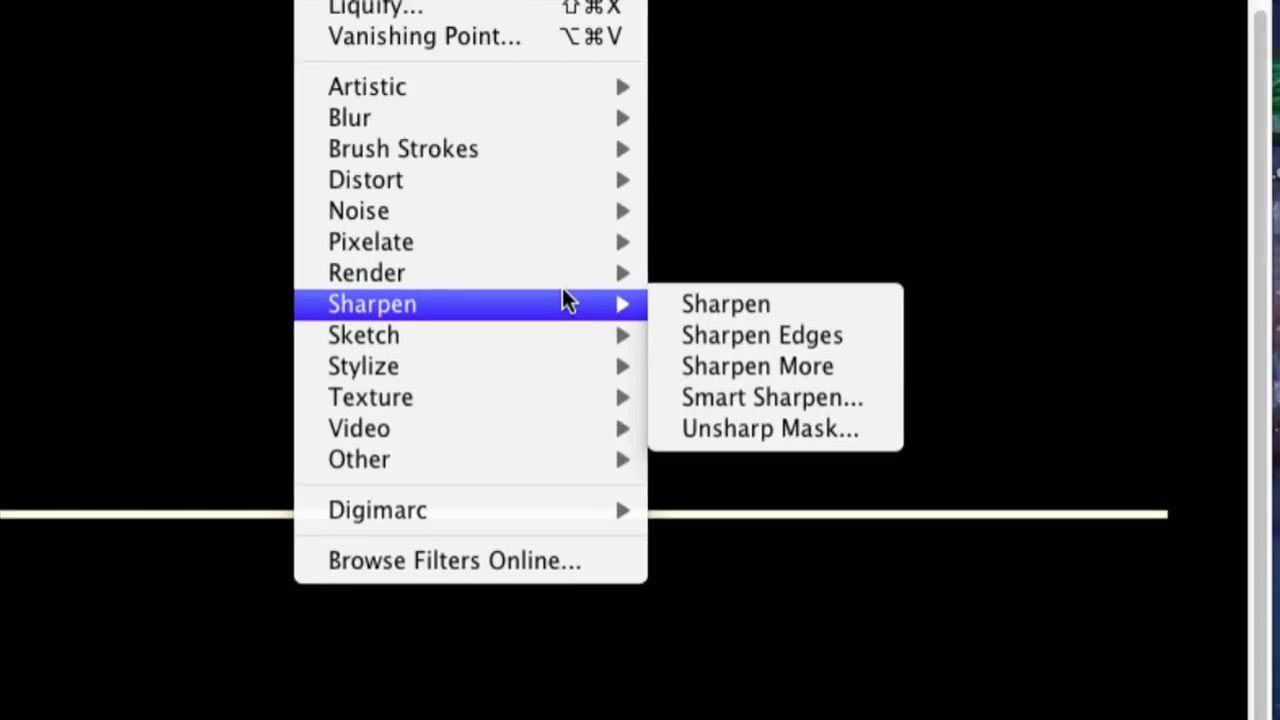
mouse_move(356, 172)
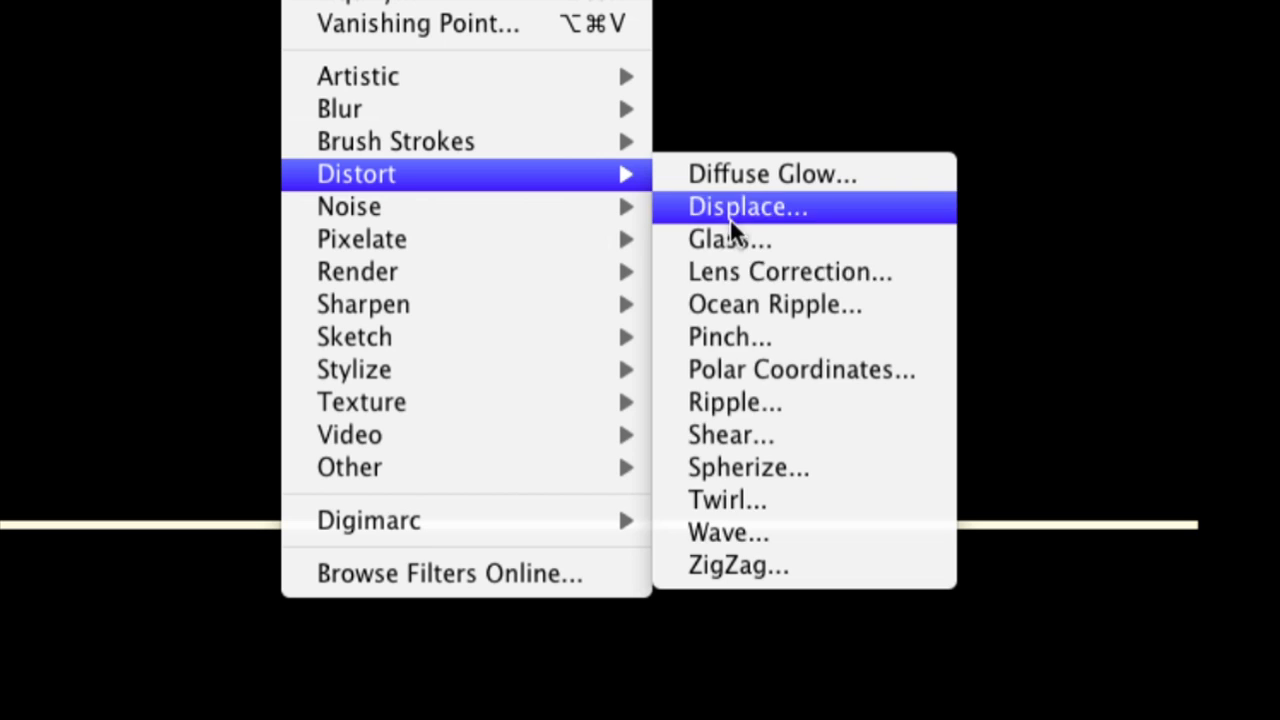
mouse_move(728, 532)
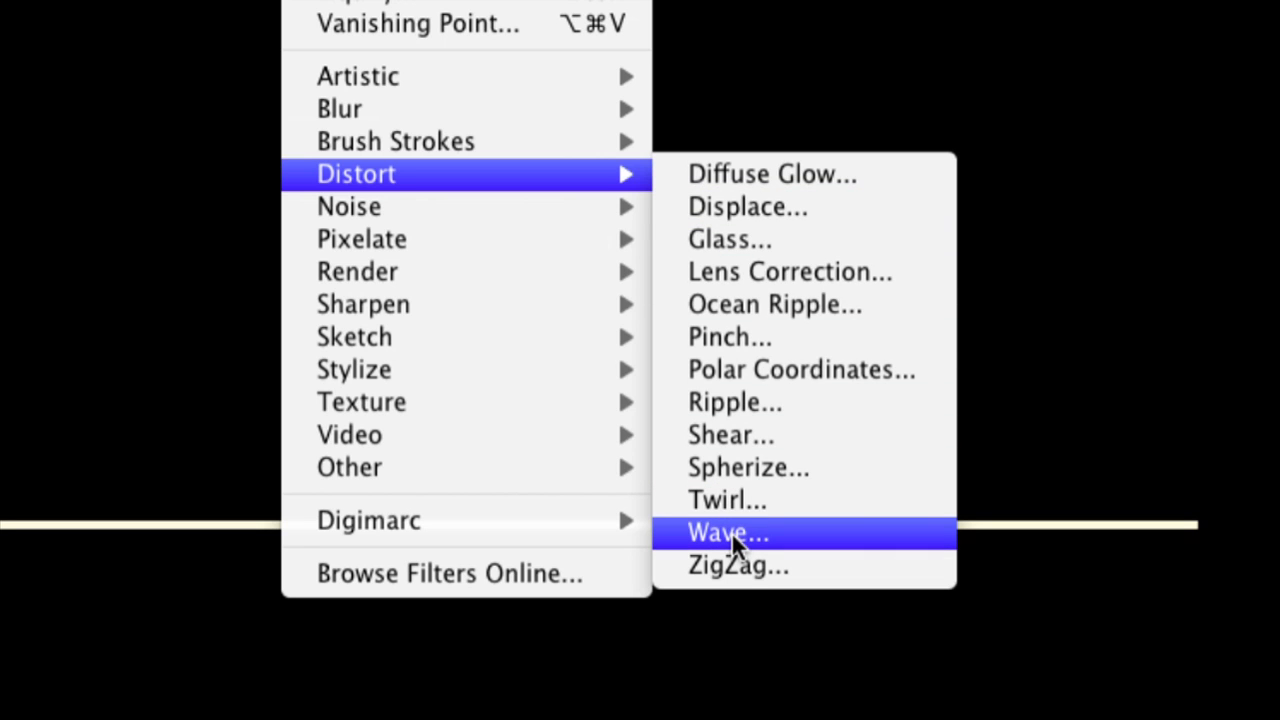
left_click(728, 532)
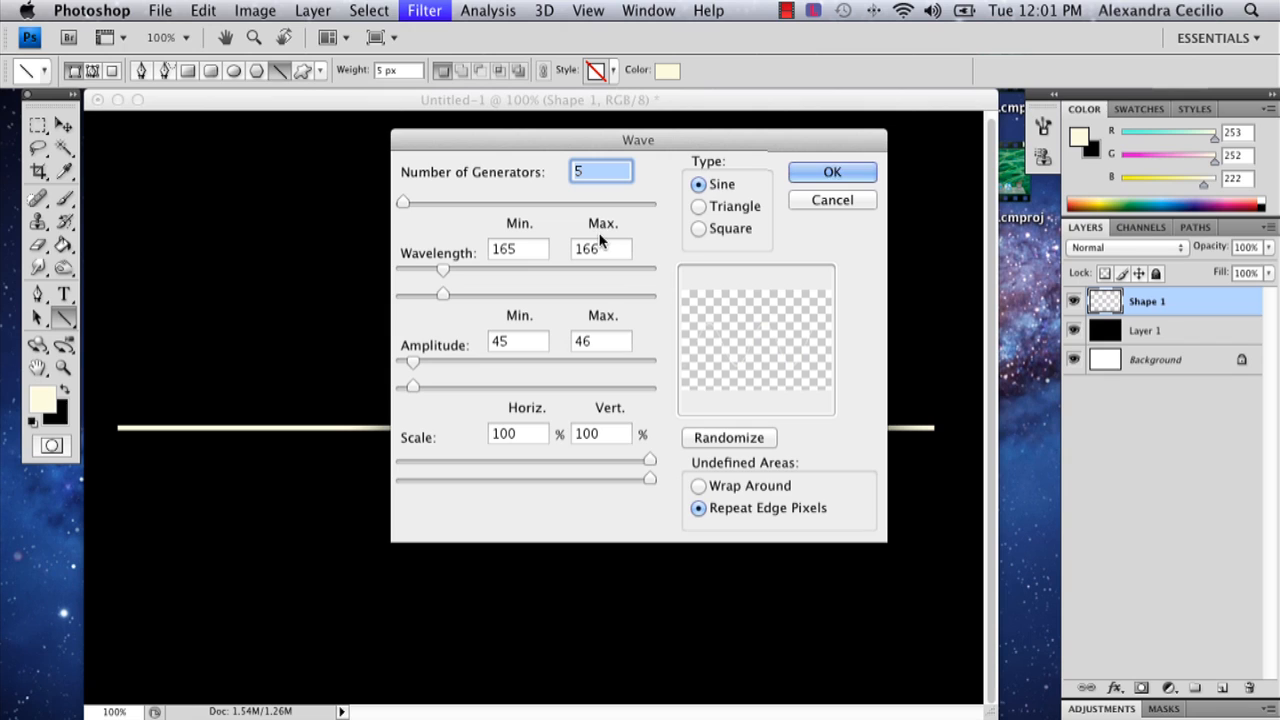
left_click_drag(638, 140, 620, 174)
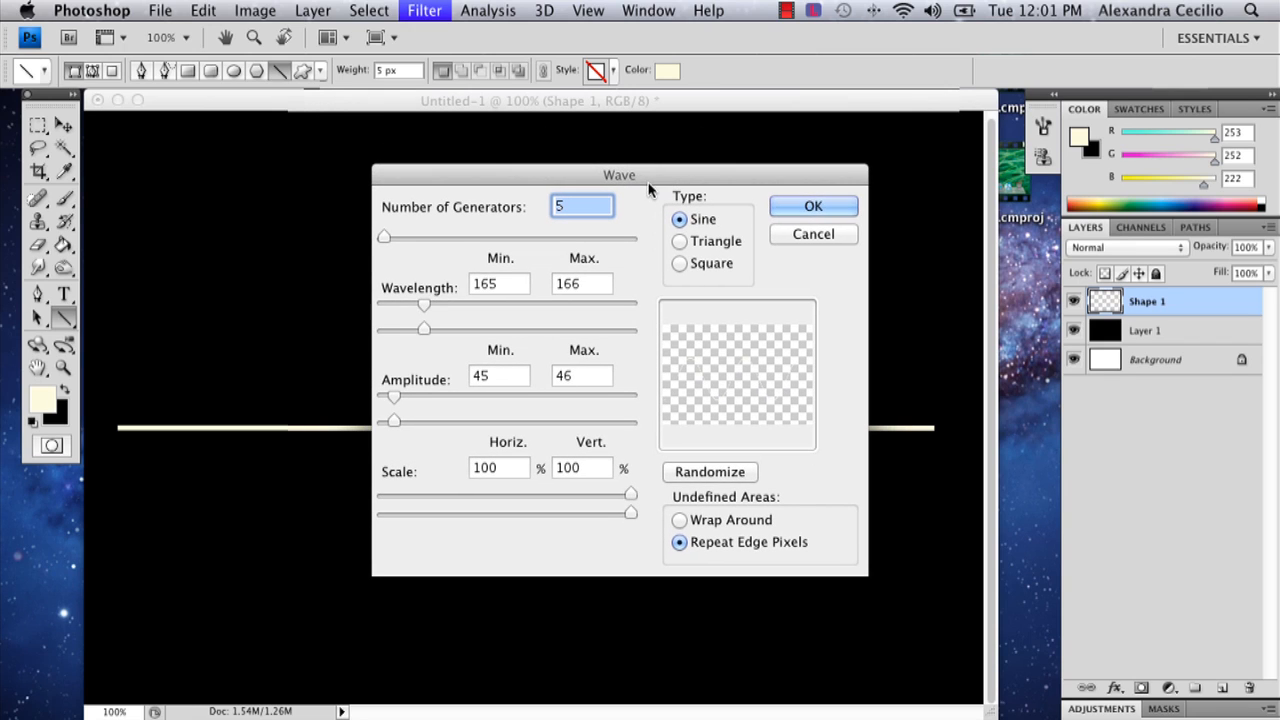
mouse_move(400, 444)
type("26")
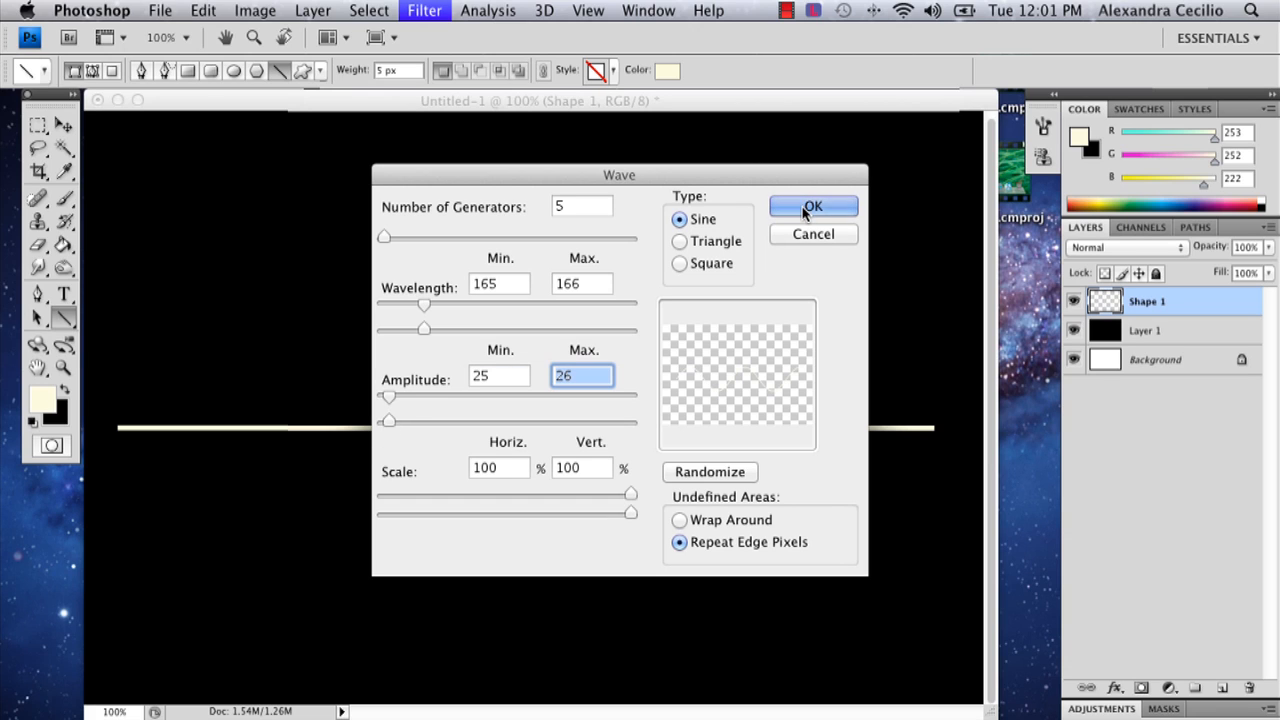
left_click(812, 206)
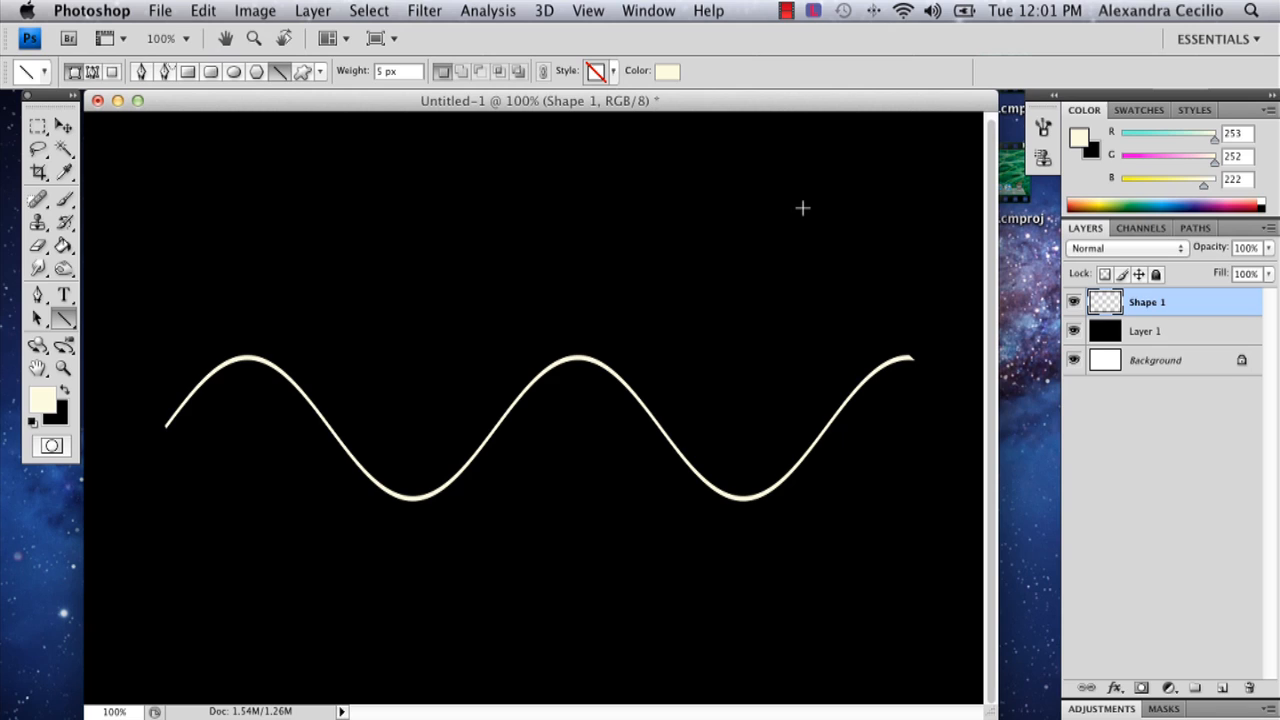
mouse_move(564, 282)
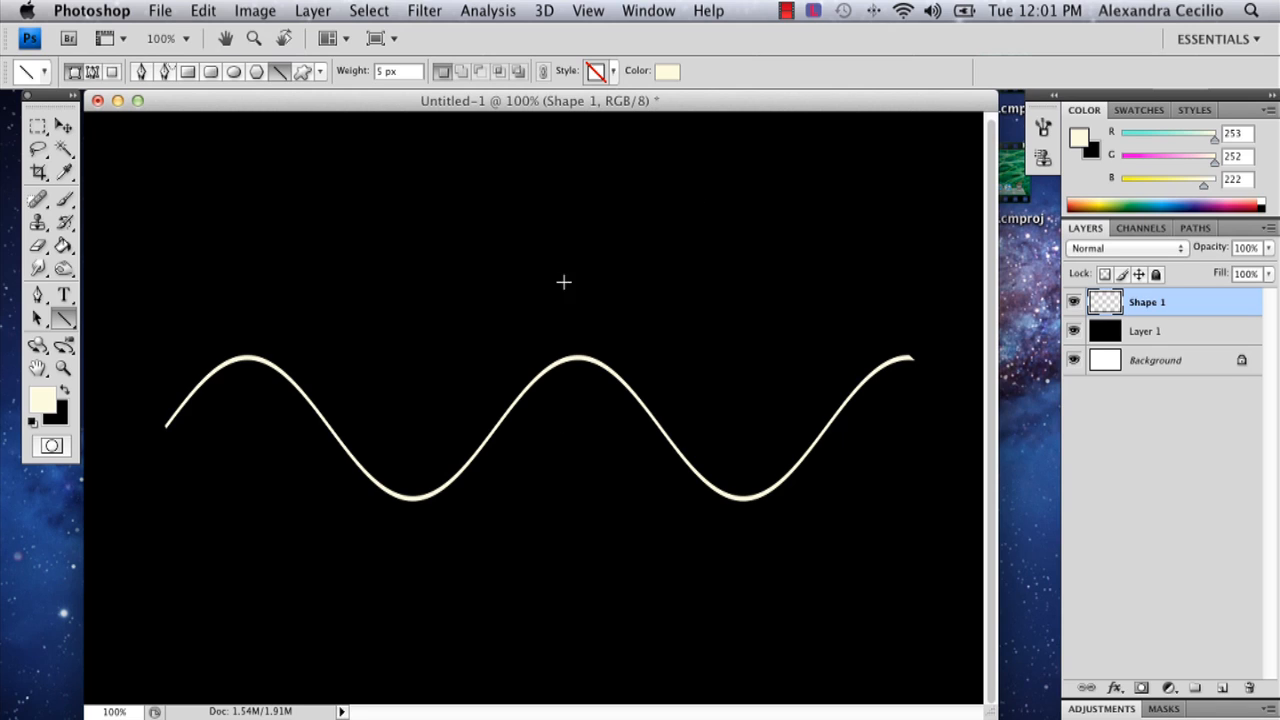
mouse_move(976, 536)
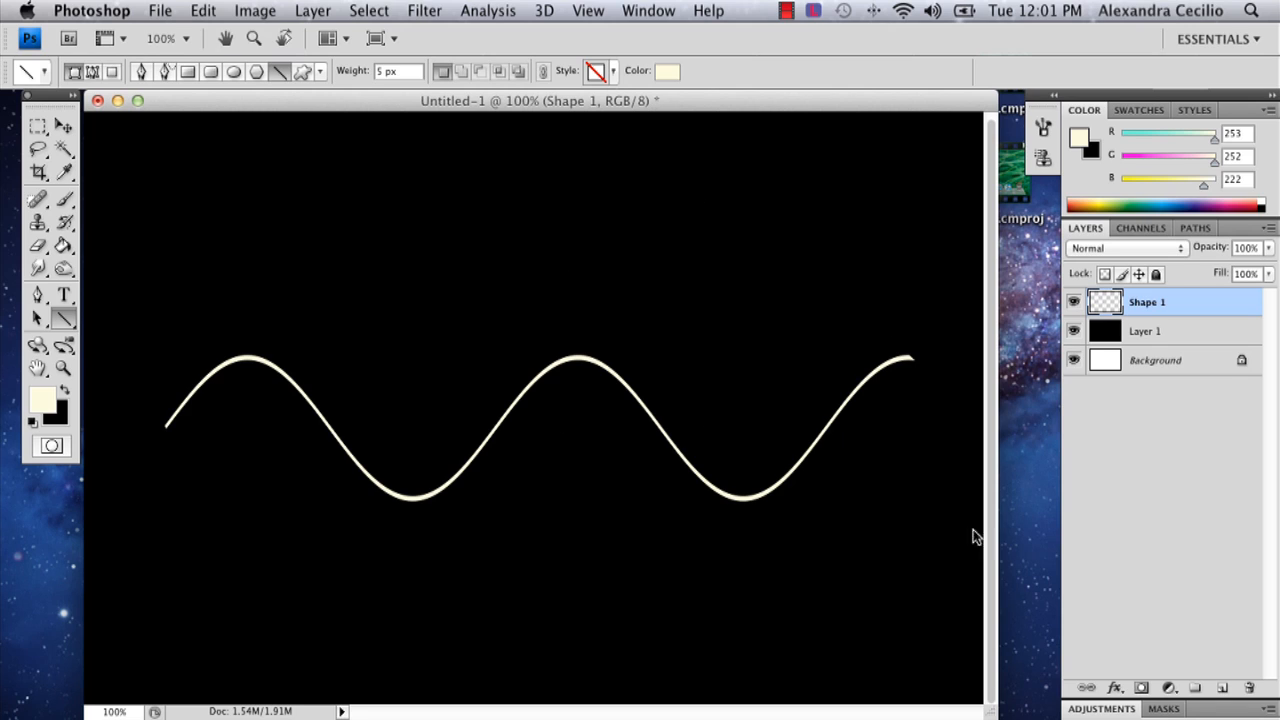
mouse_move(1190, 648)
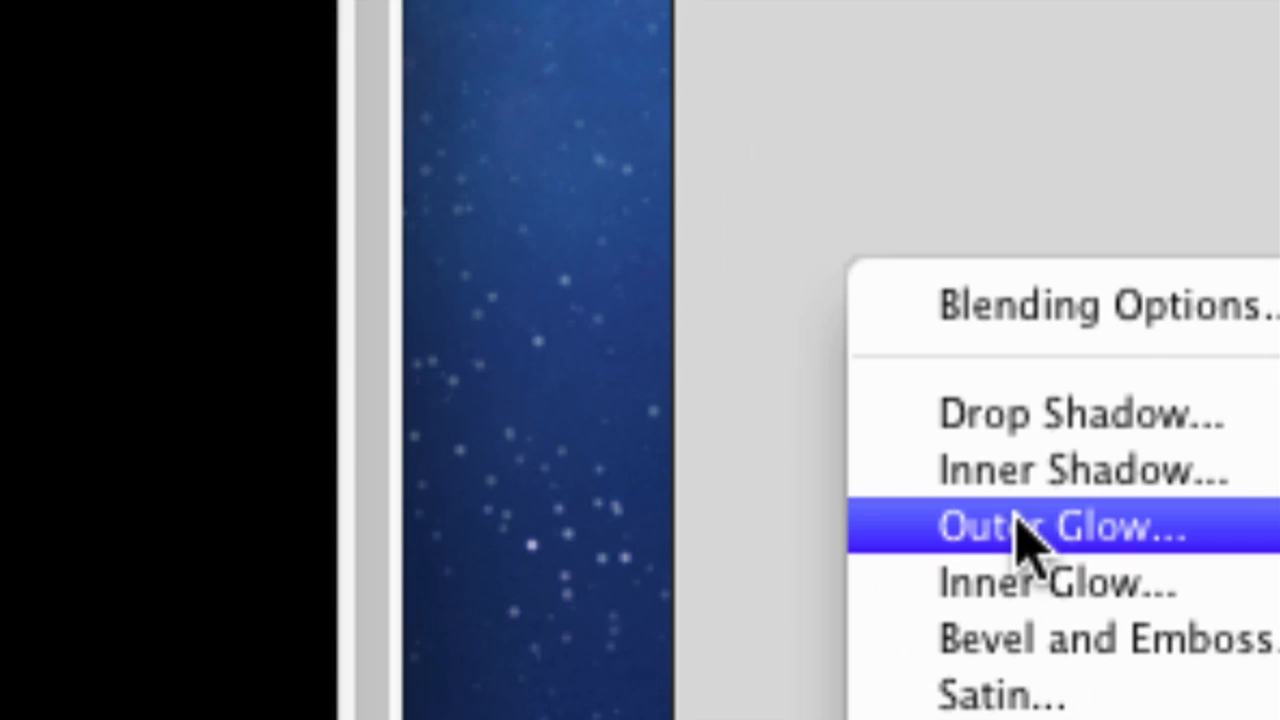
Add an Outer Glow layer effect to the sine-wave layer
left_click(1060, 528)
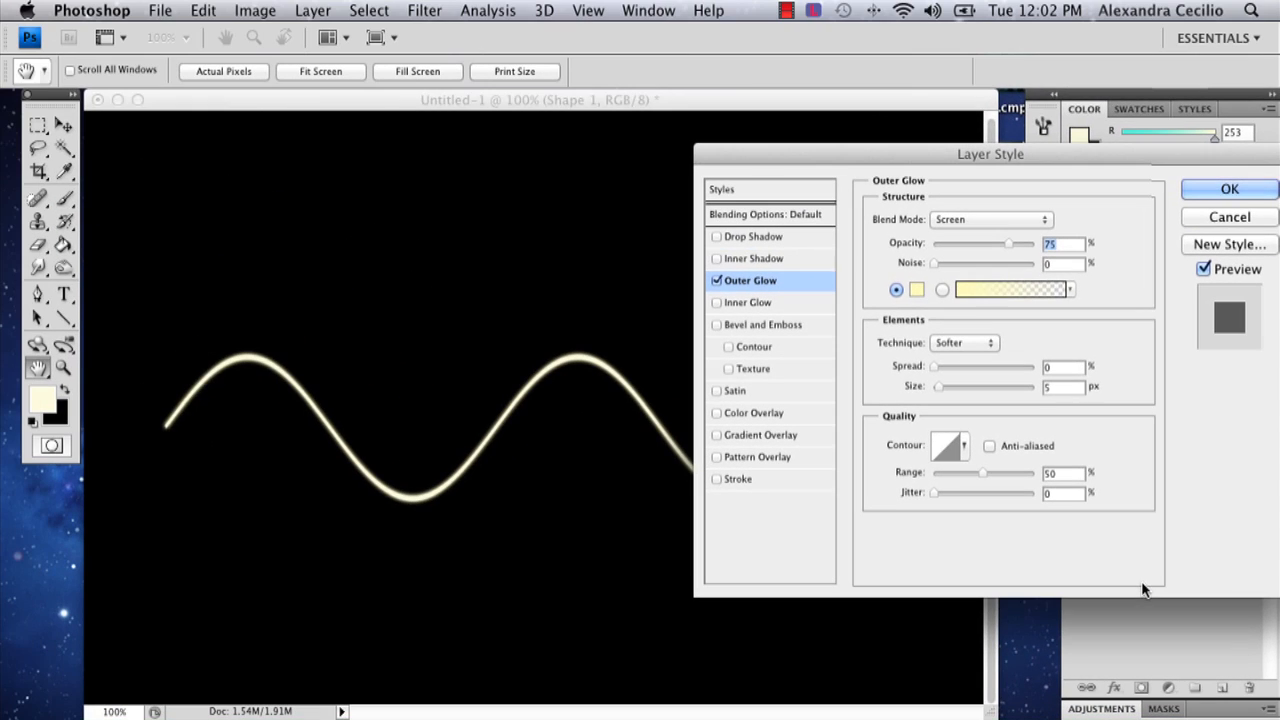
Set the Outer Glow to Normal blending, 100% opacity and a near-white glow colour
left_click(1204, 268)
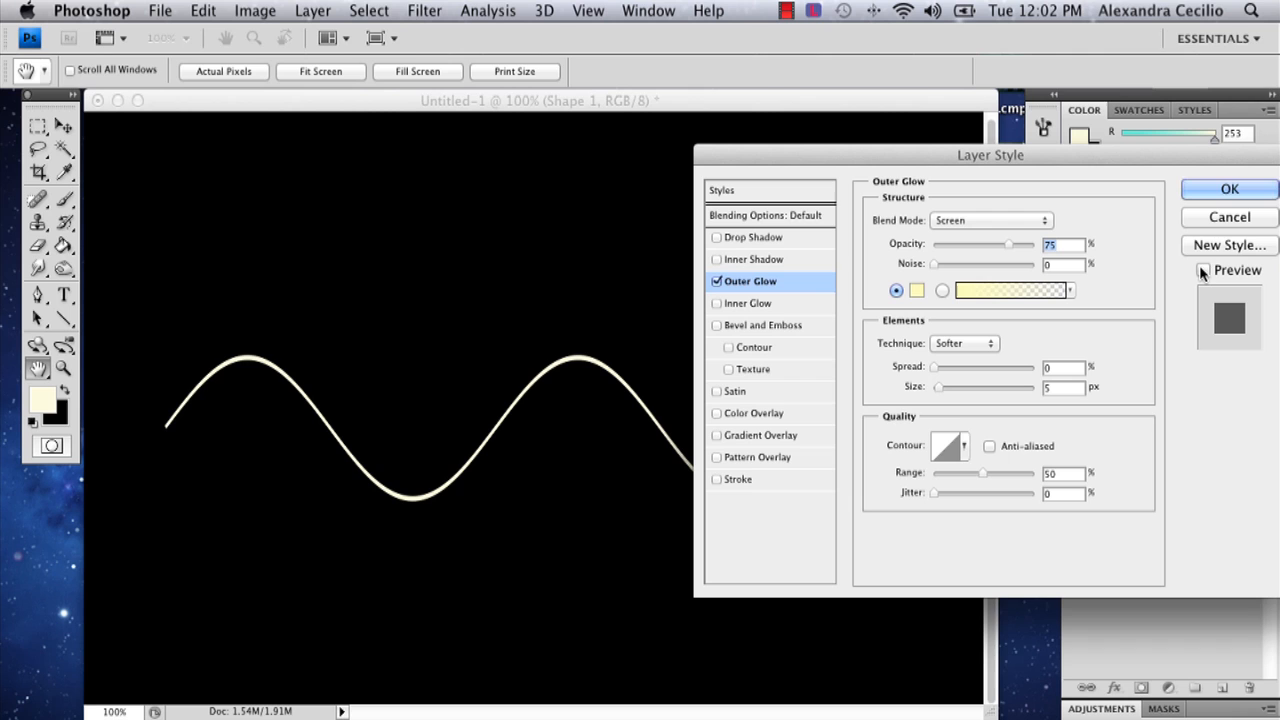
left_click(1204, 270)
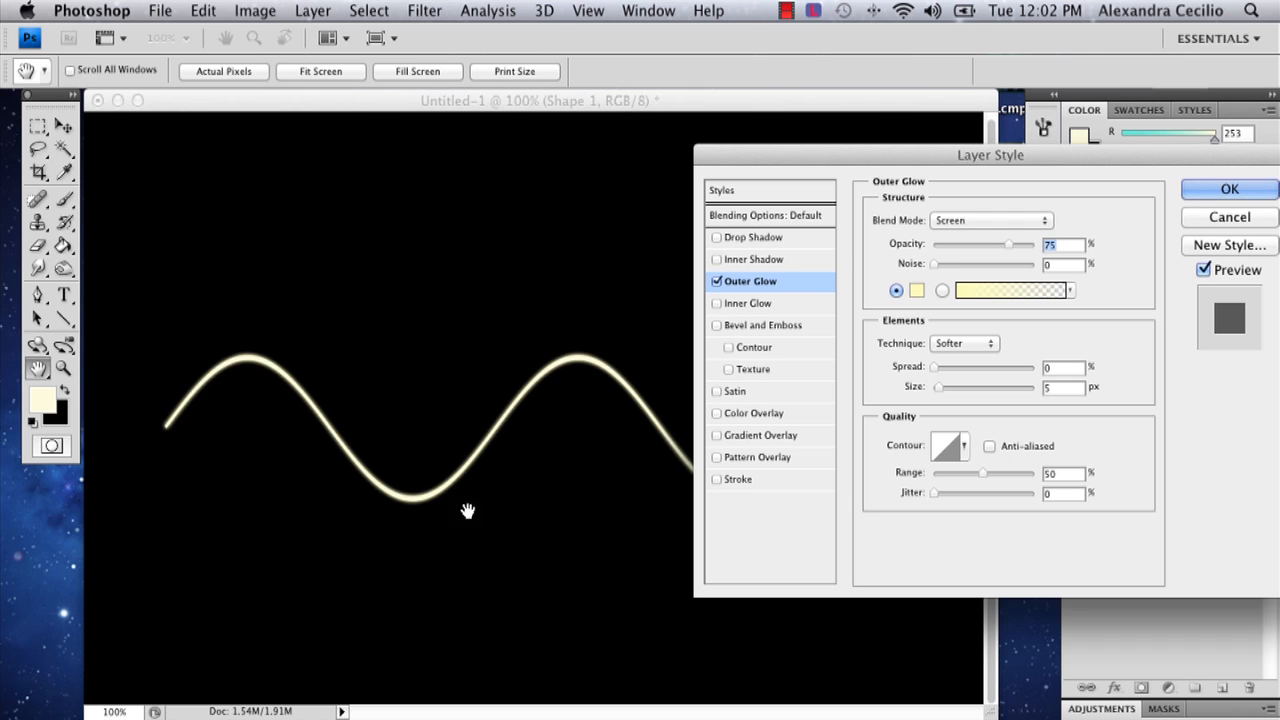
left_click(990, 220)
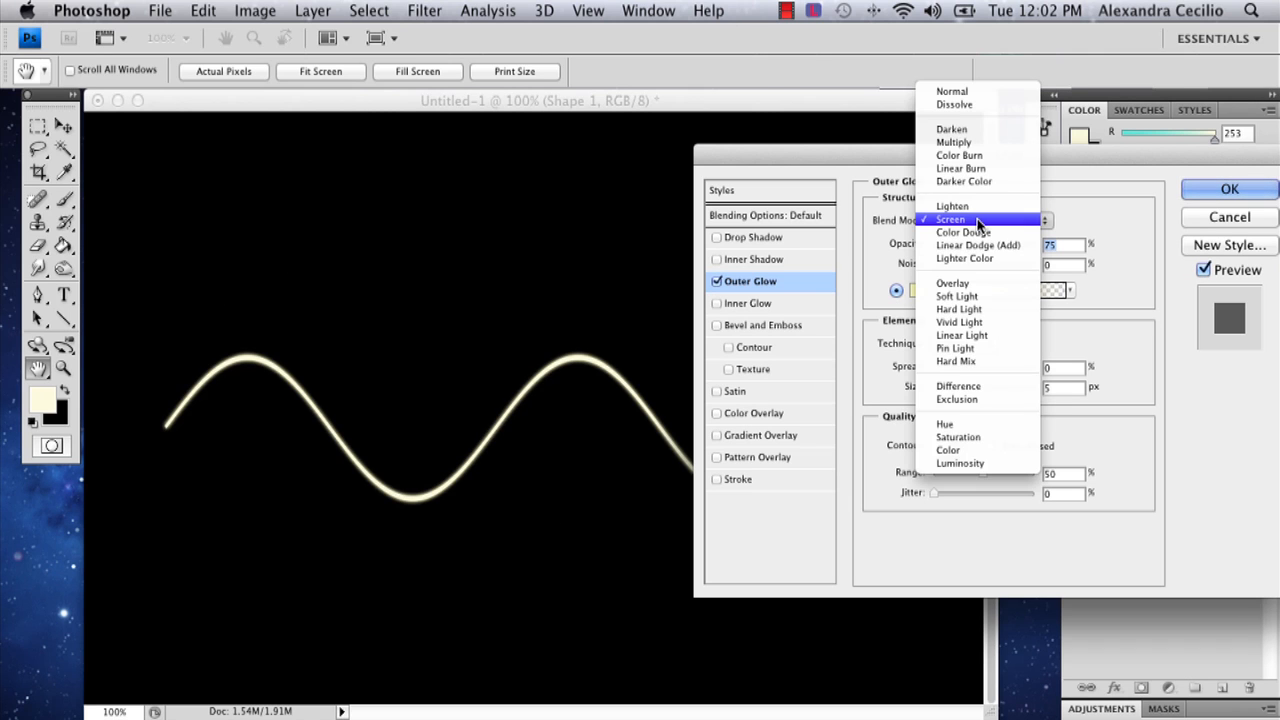
left_click(952, 218)
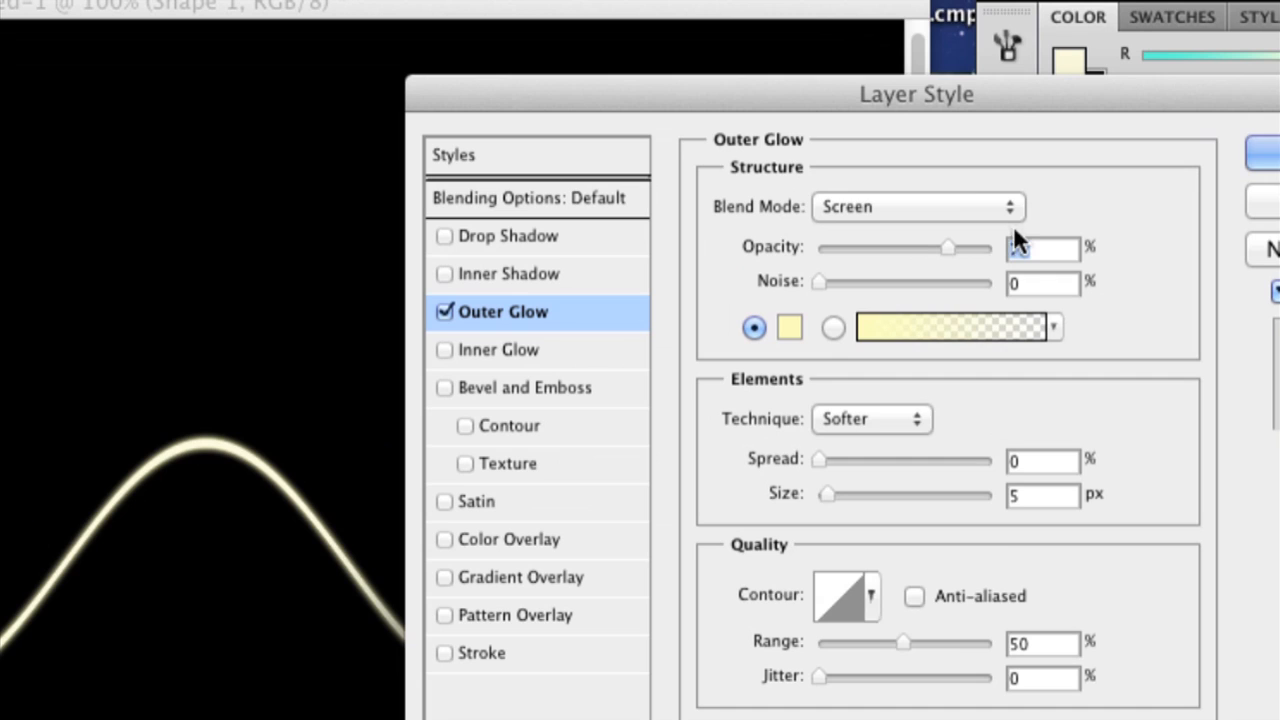
left_click(916, 206)
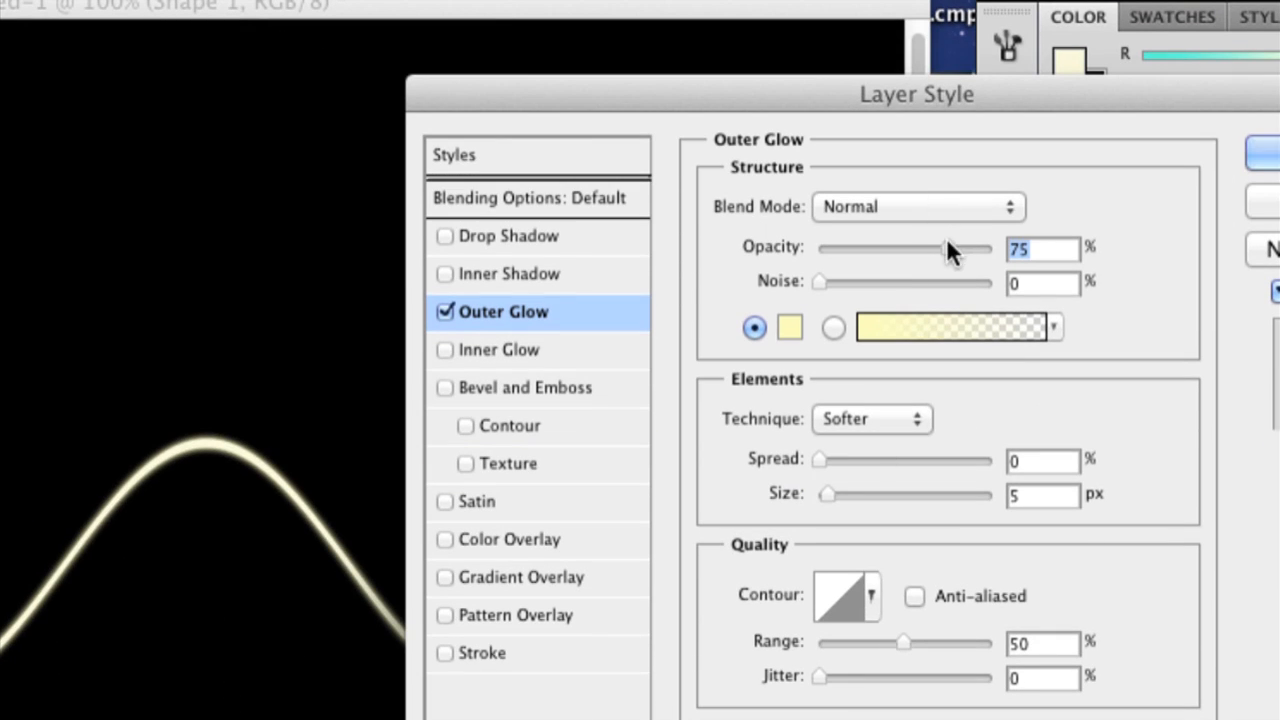
left_click_drag(970, 248, 990, 248)
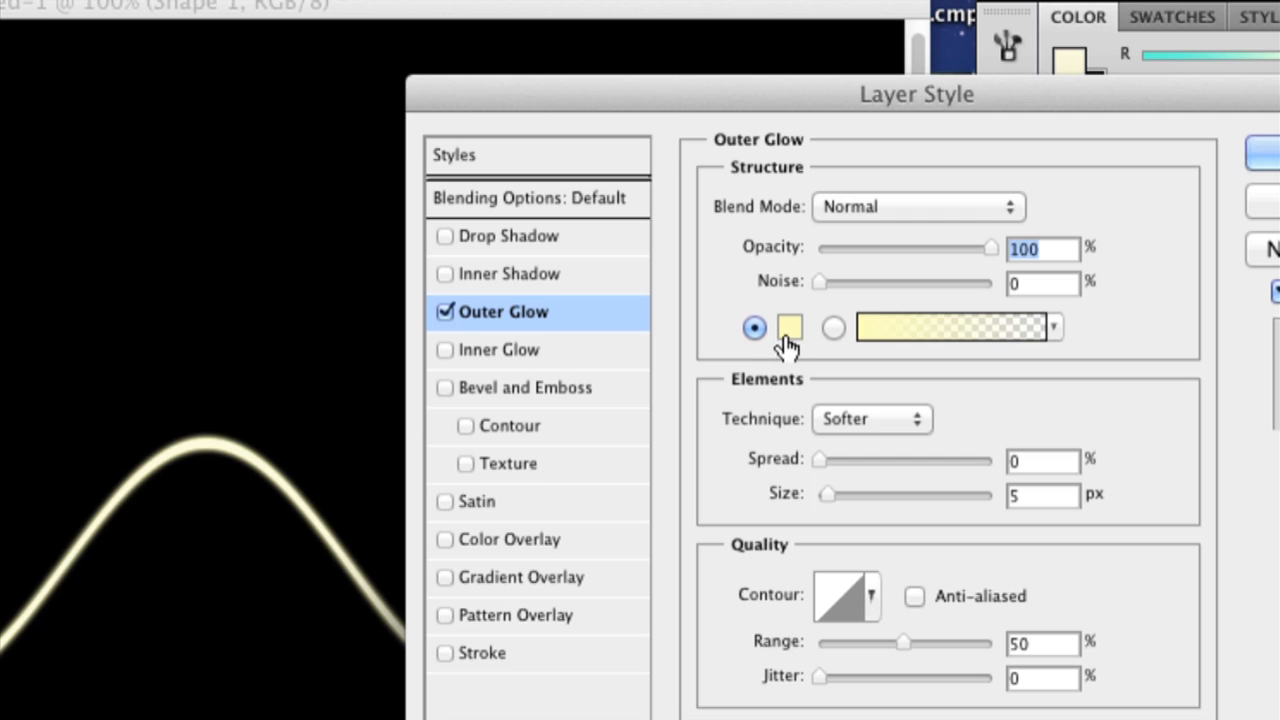
left_click(788, 328)
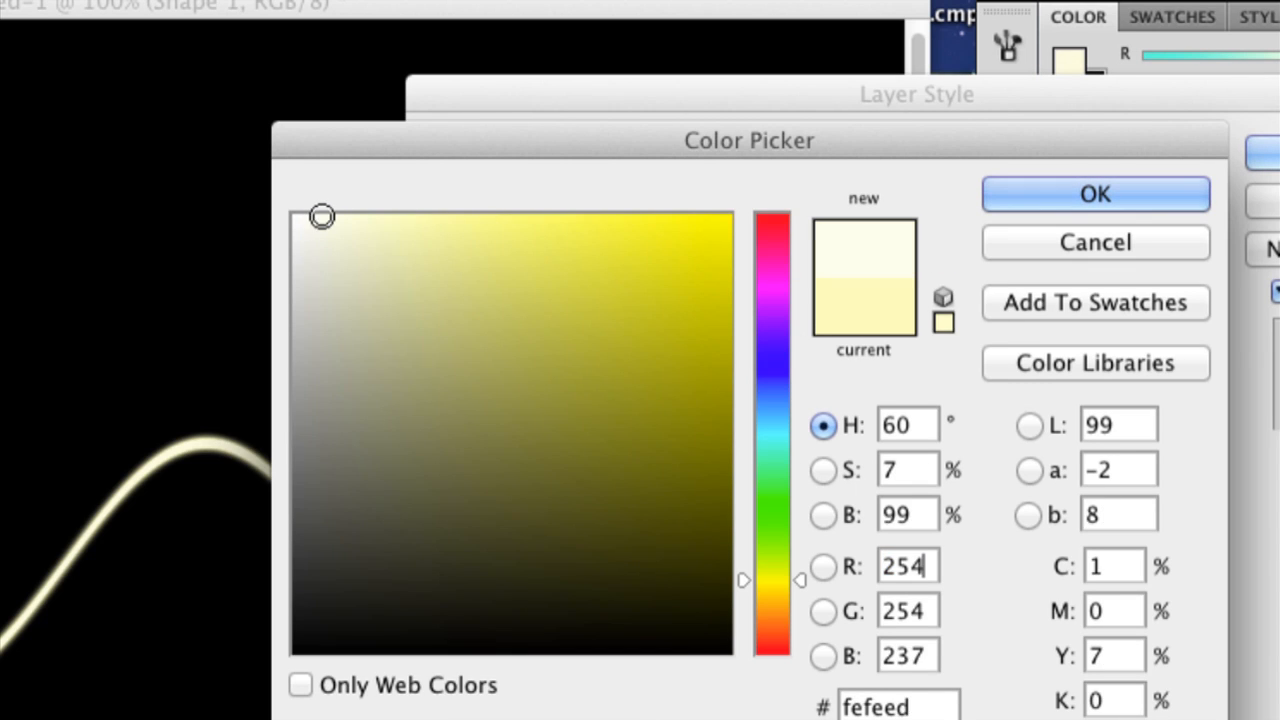
left_click(1096, 192)
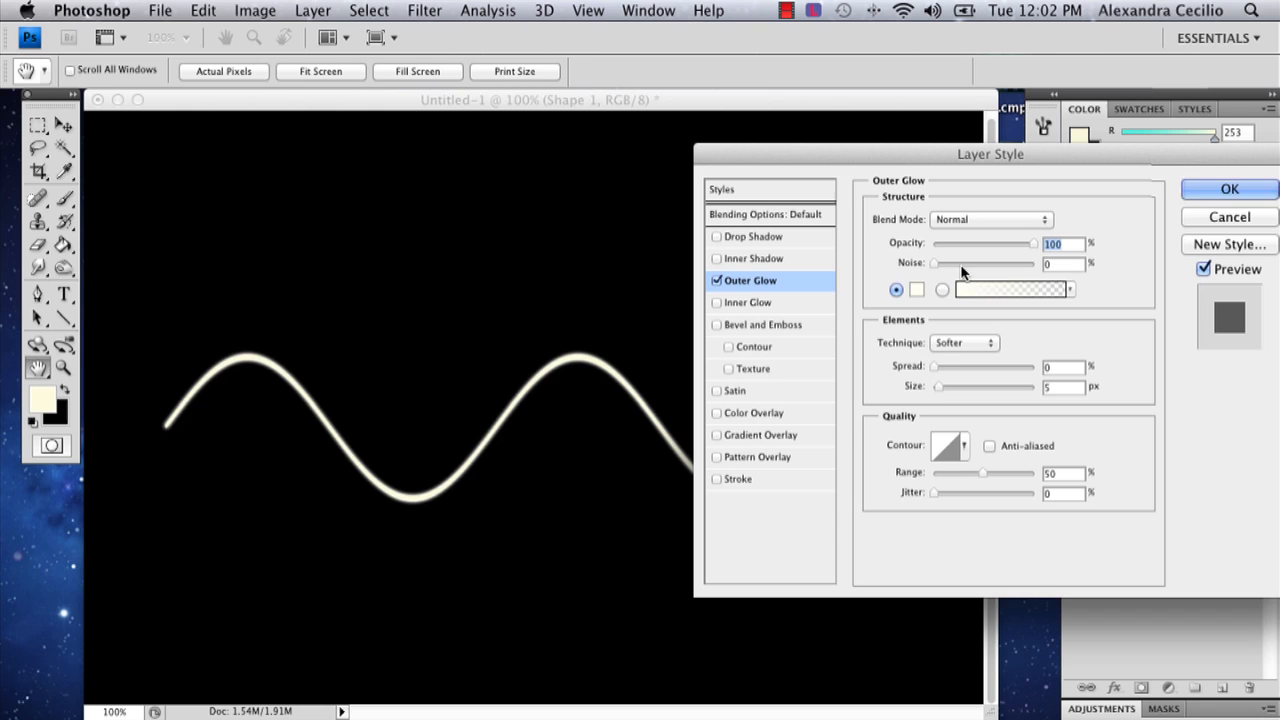
mouse_move(924, 392)
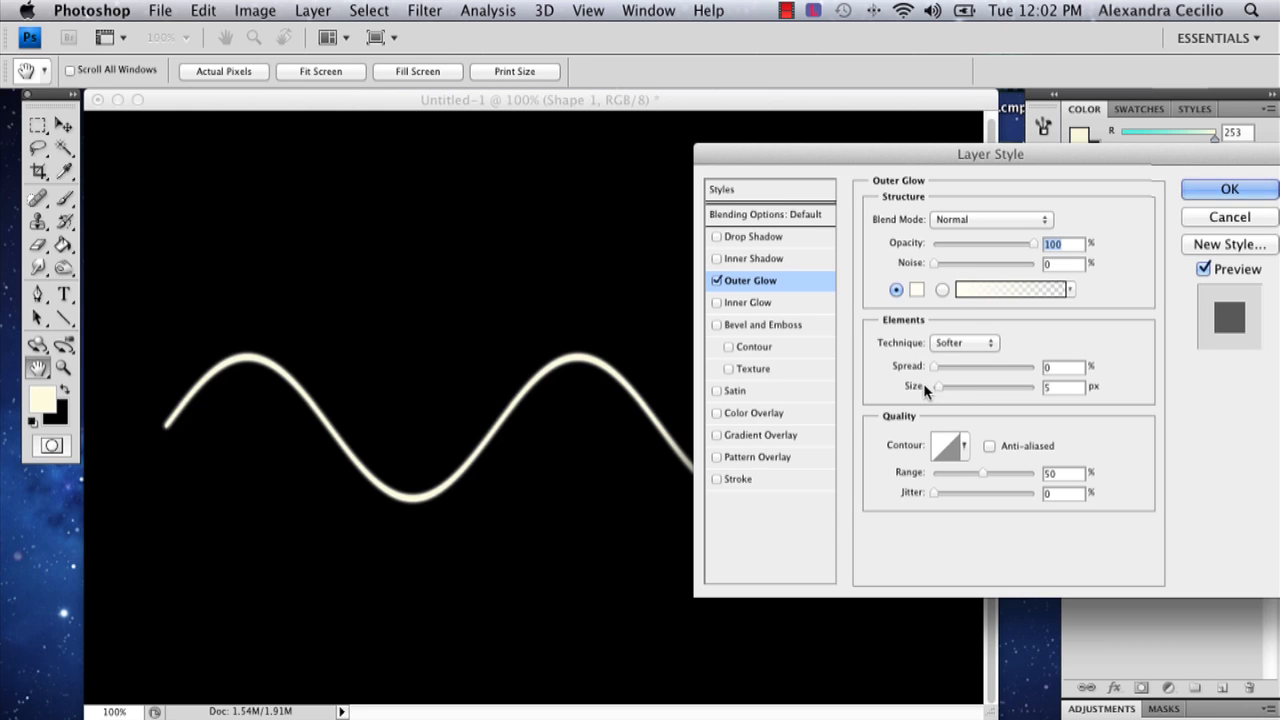
Widen the glow to about 12% spread and 61 px size and apply it
left_click_drag(928, 388, 948, 388)
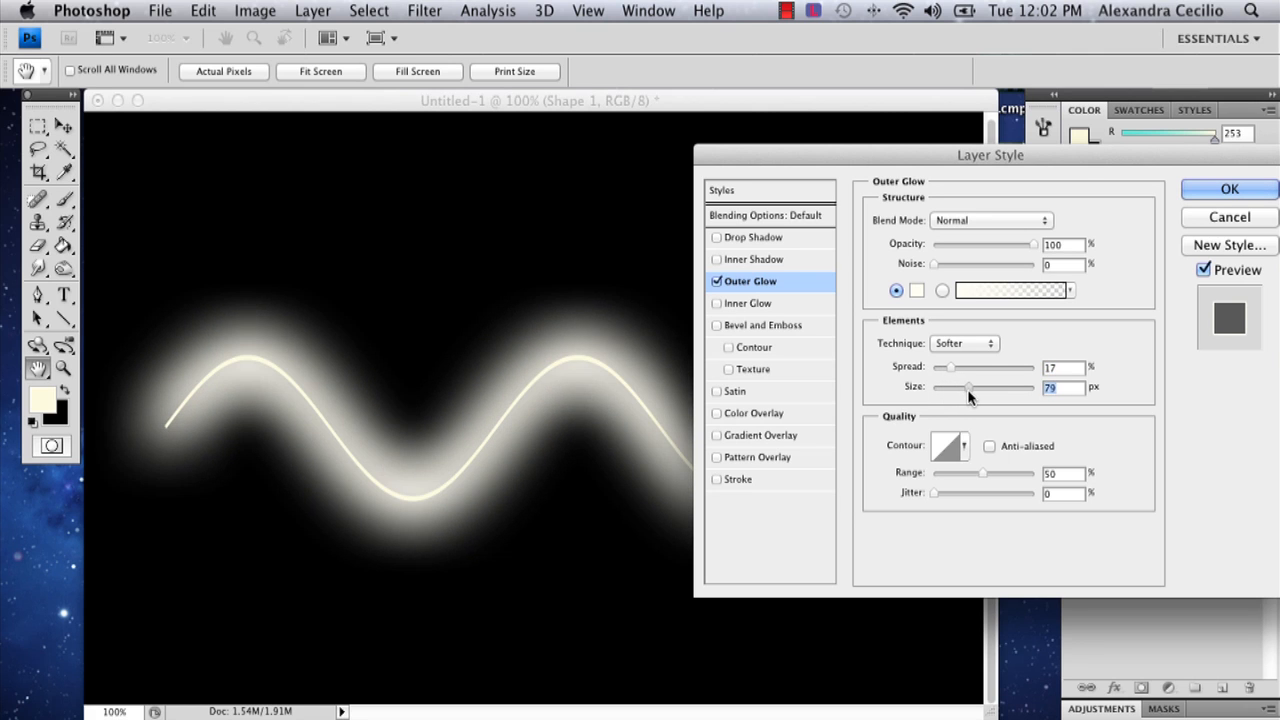
left_click_drag(972, 388, 964, 388)
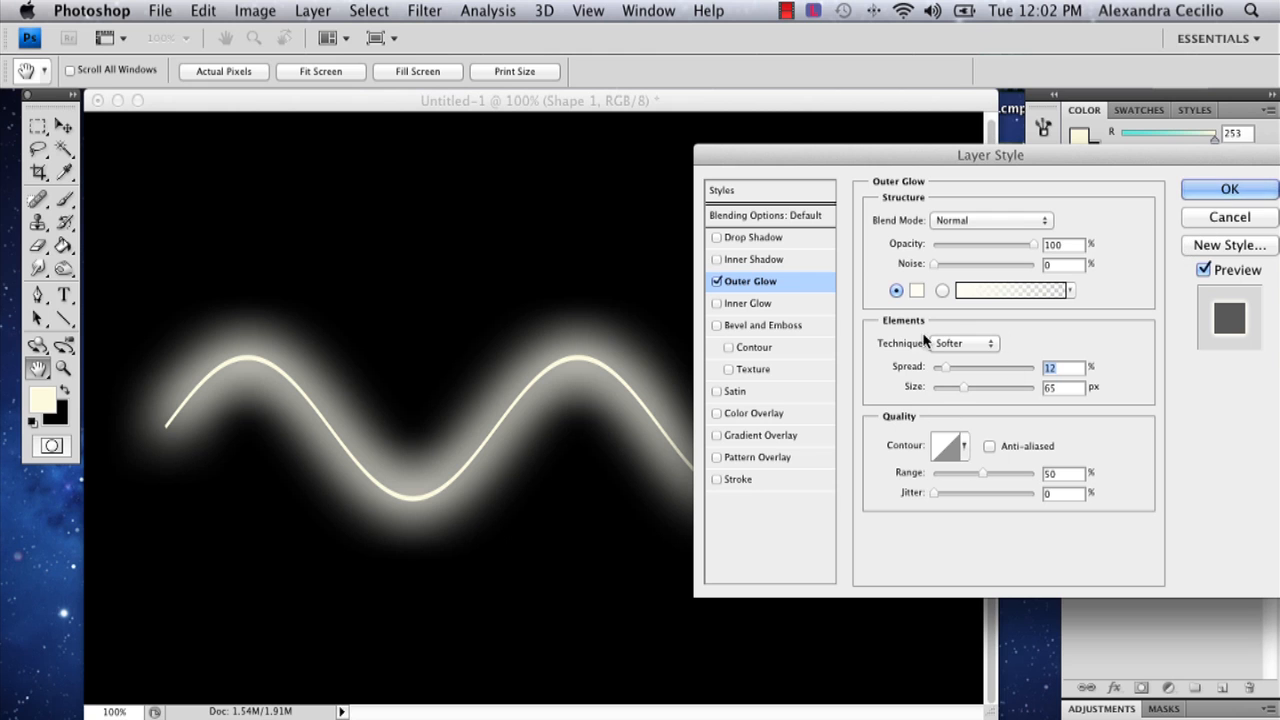
left_click(1228, 188)
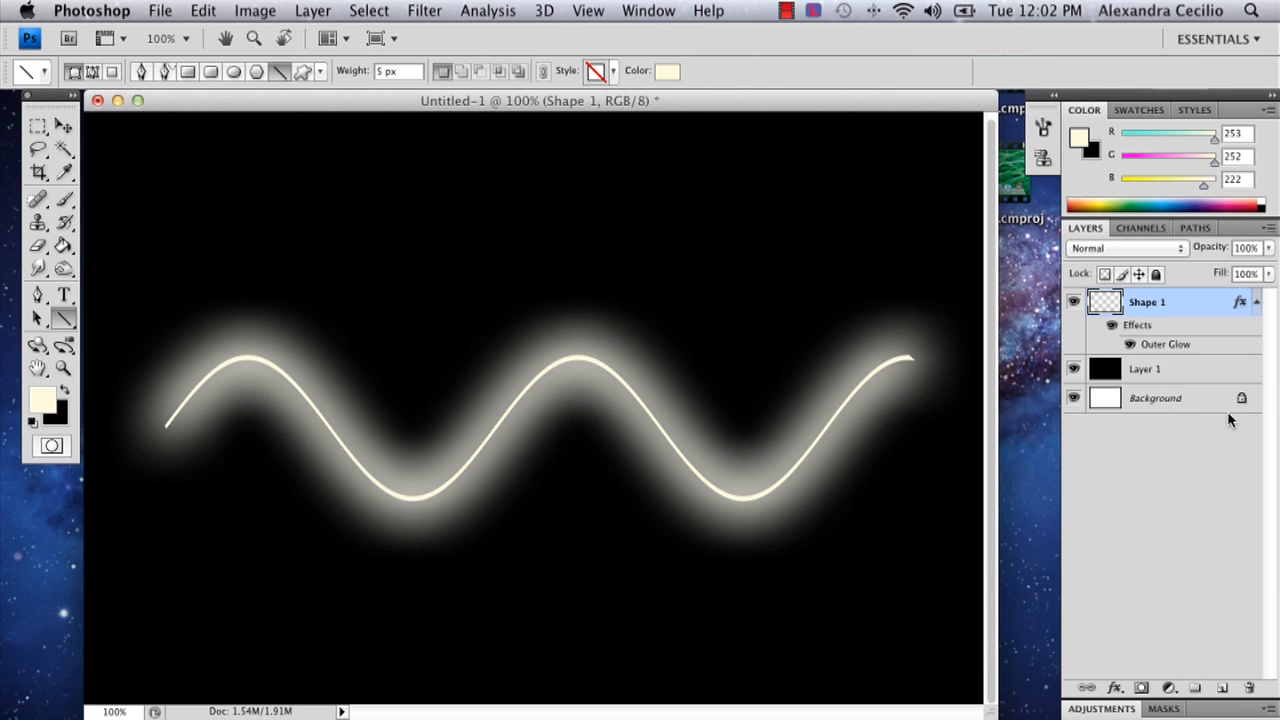